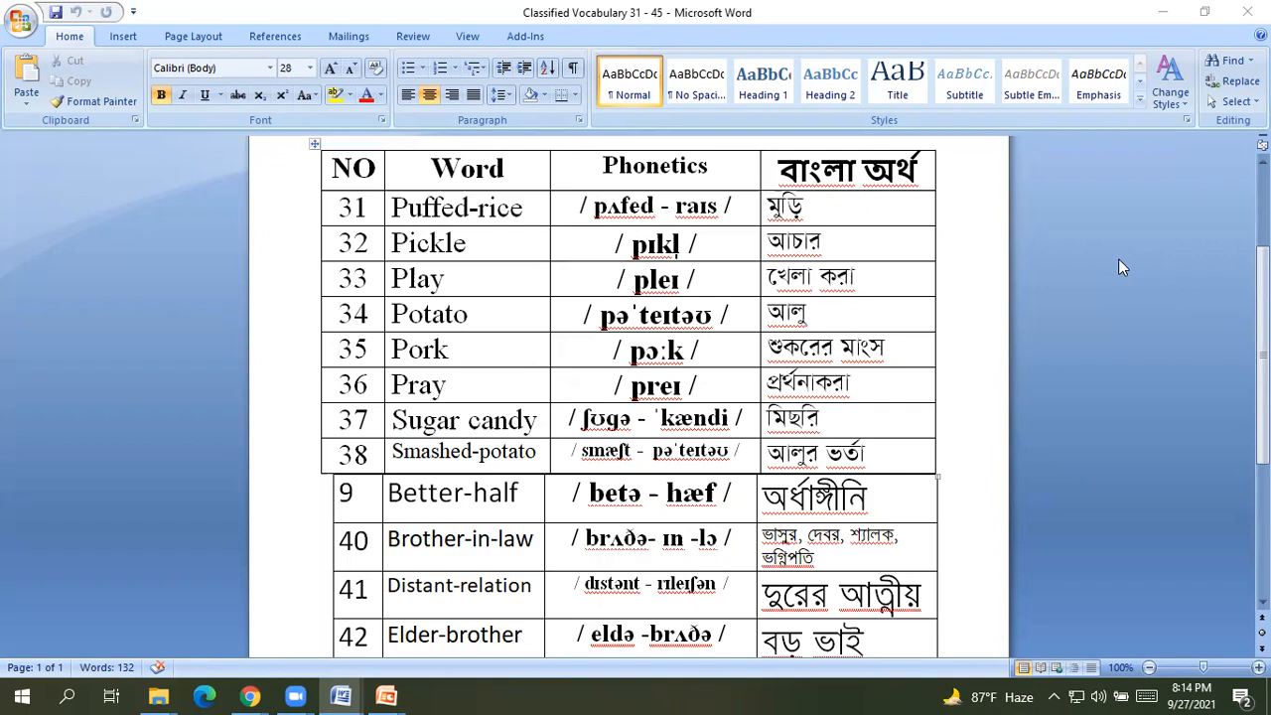
Place the cursor in the Better-half row's number cell to change 9 to 39.
left_click(346, 491)
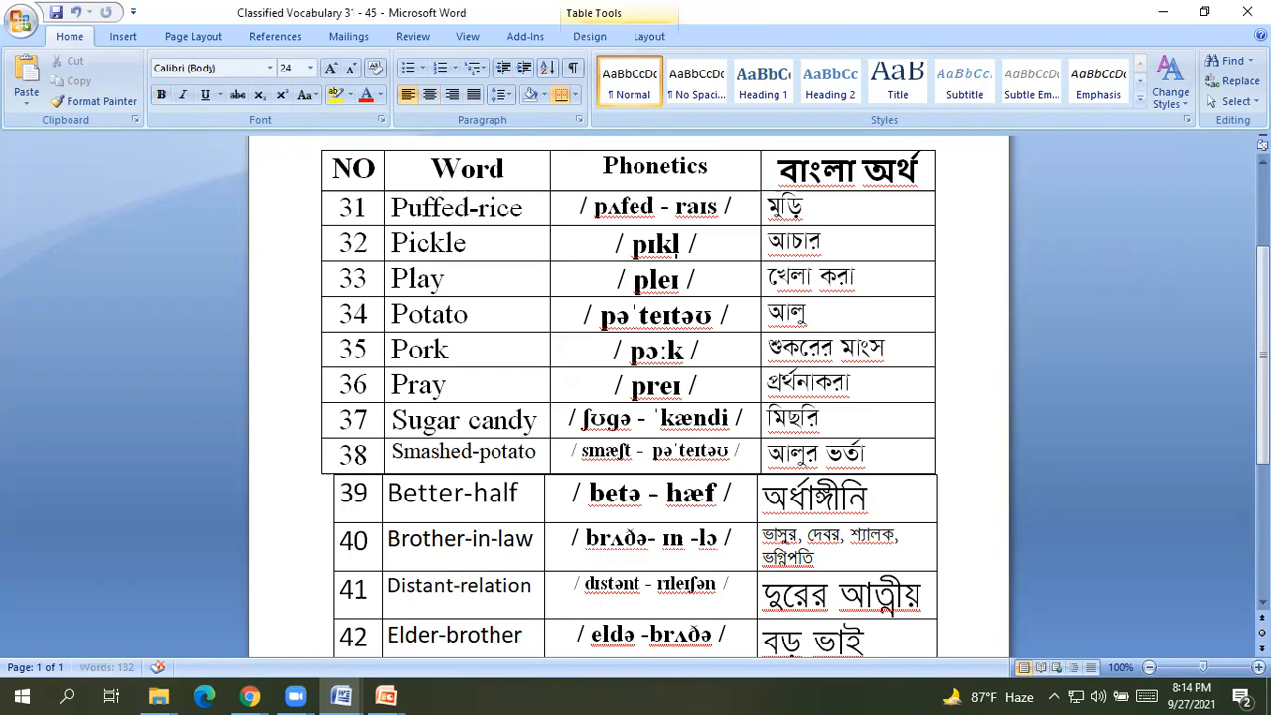
mouse_move(331, 503)
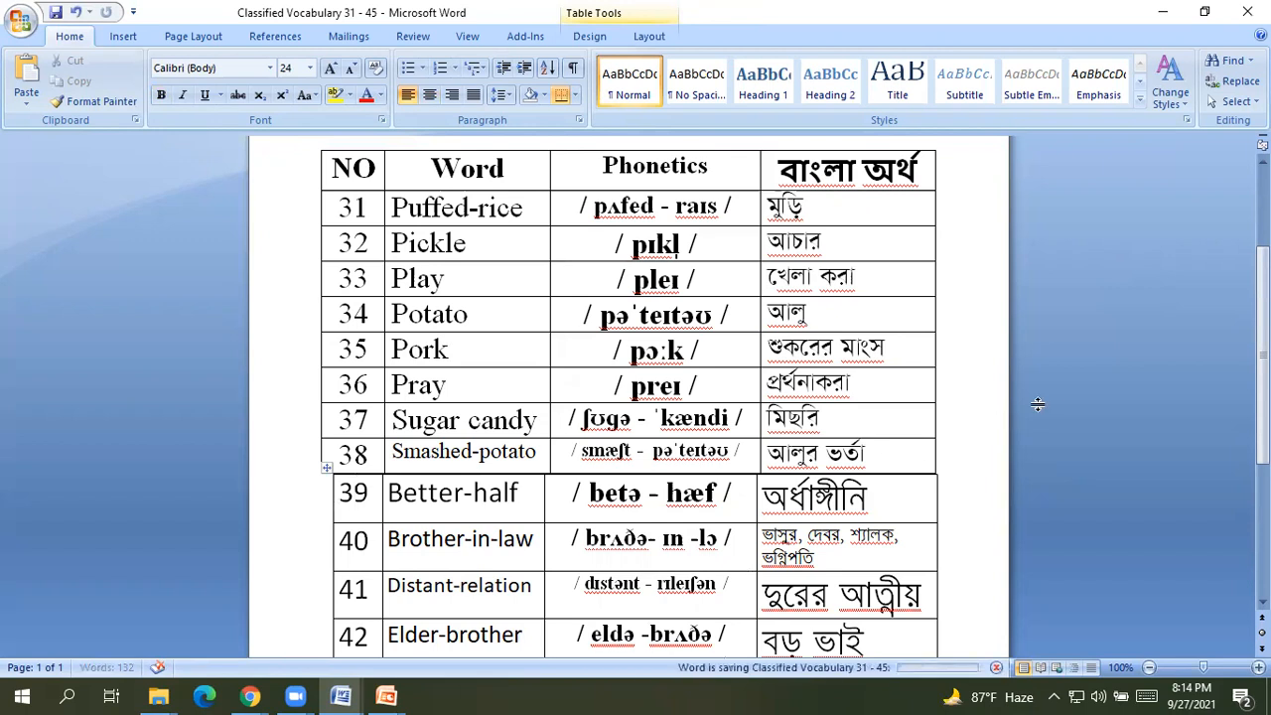
Save As a new copy named 'Classified Vocabulary 31 - 45 2'.
left_click(357, 494)
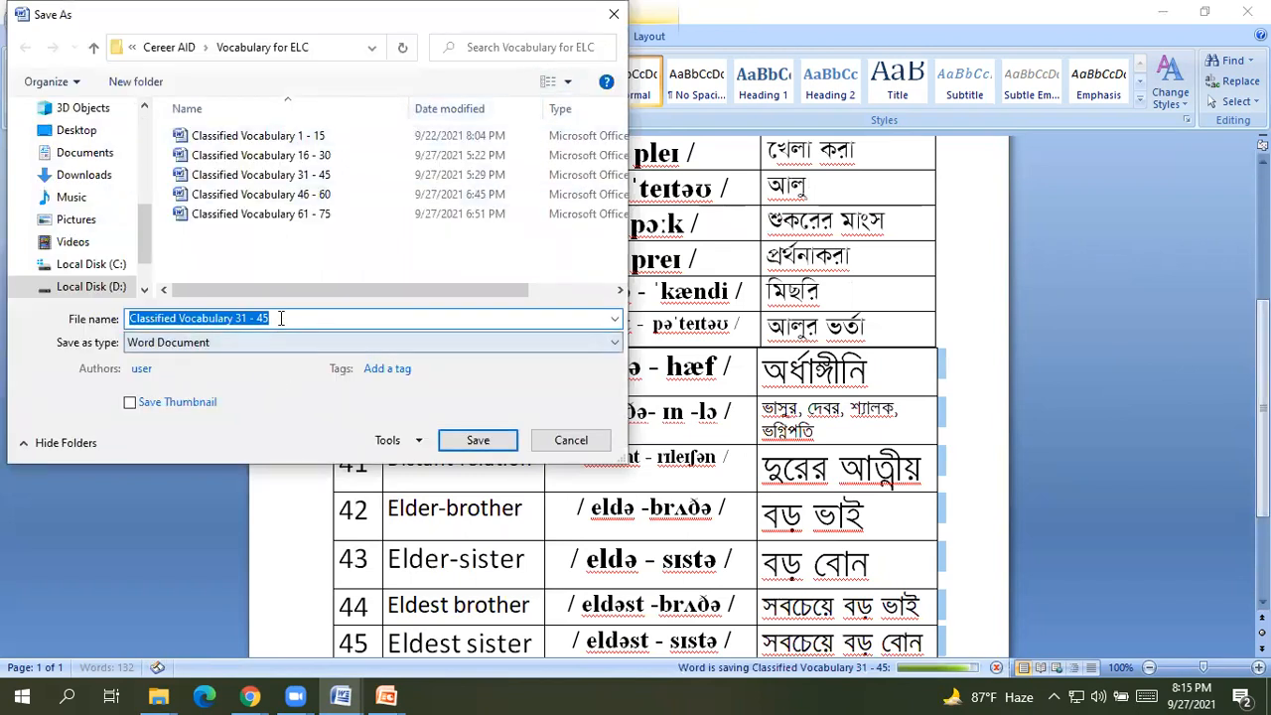
left_click(281, 318)
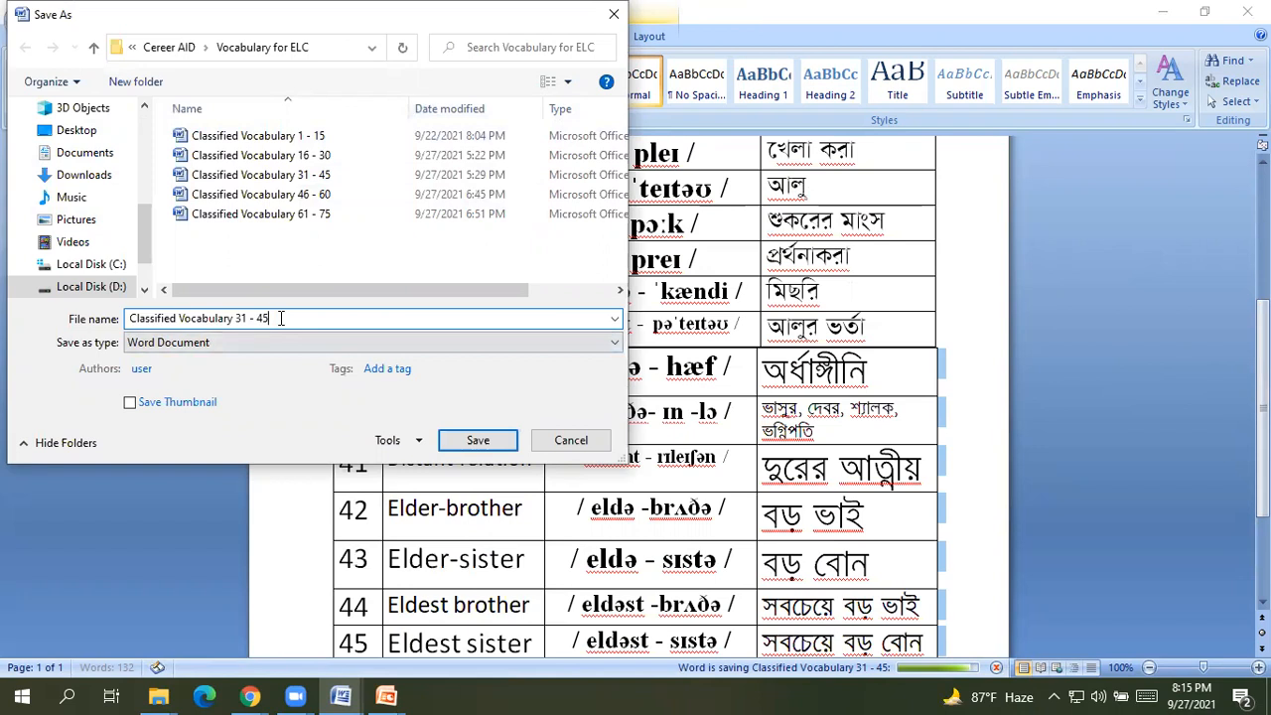
type("2")
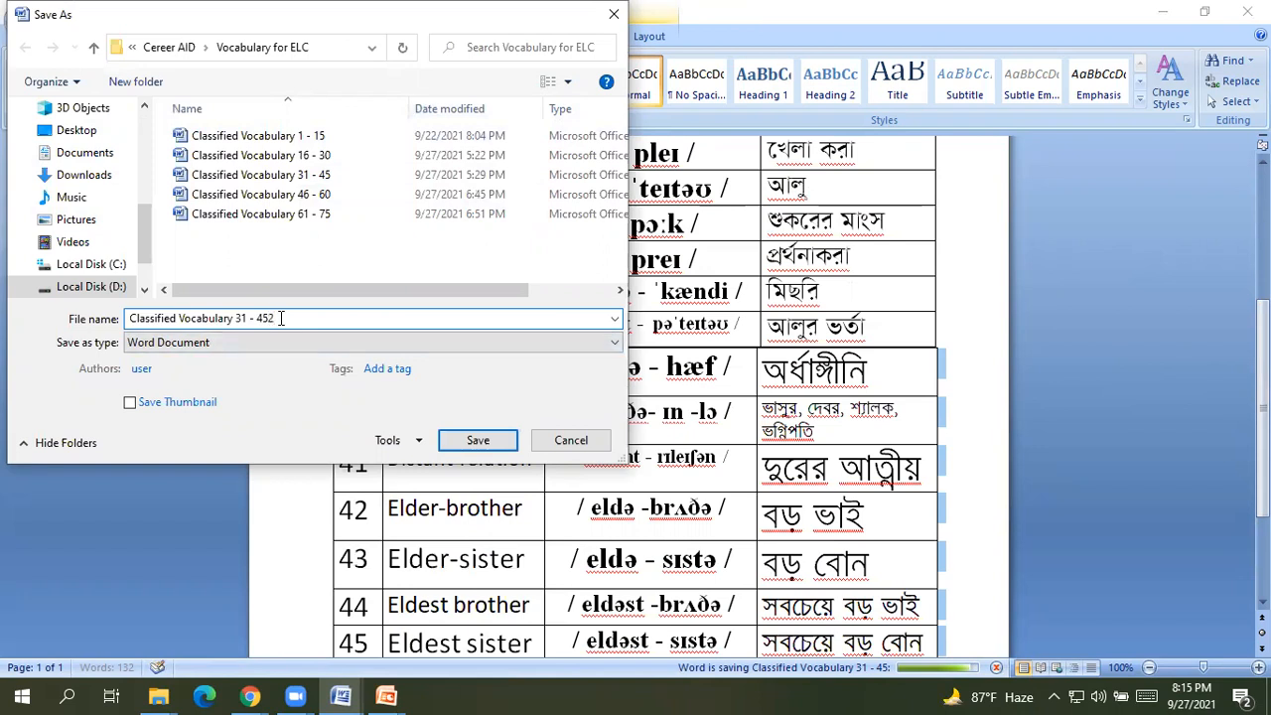
key("Backspace")
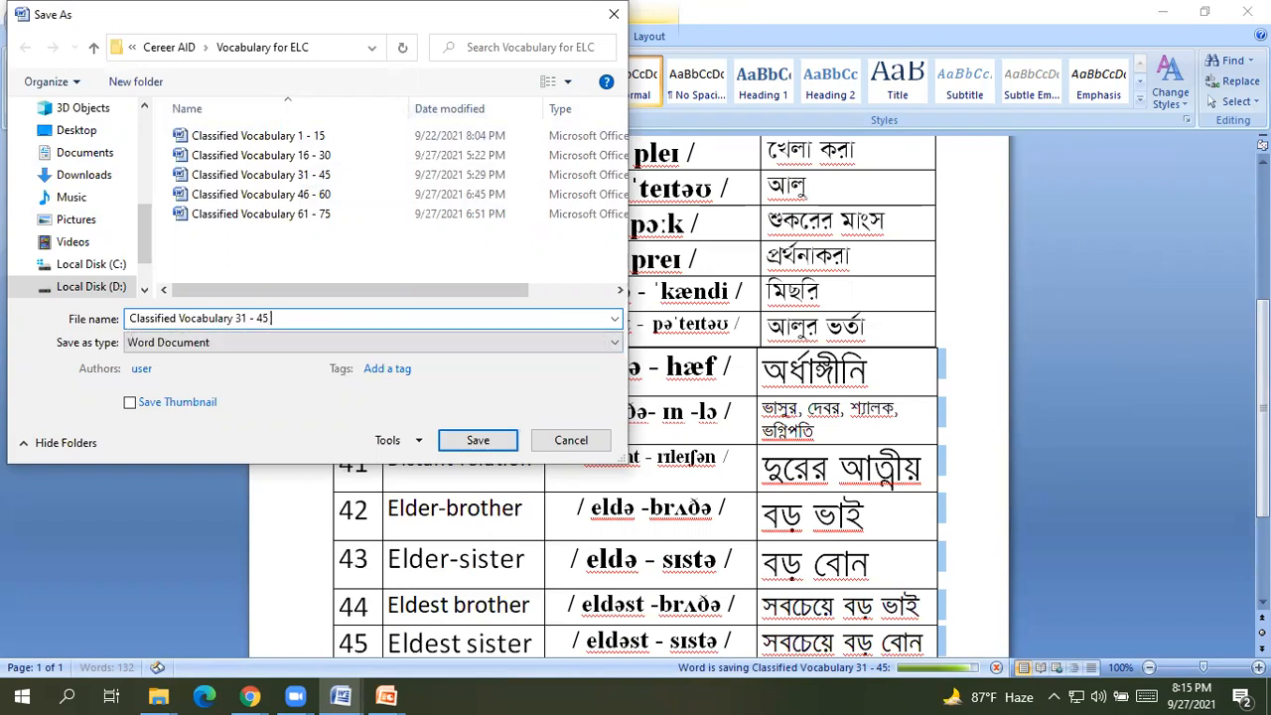
type("2")
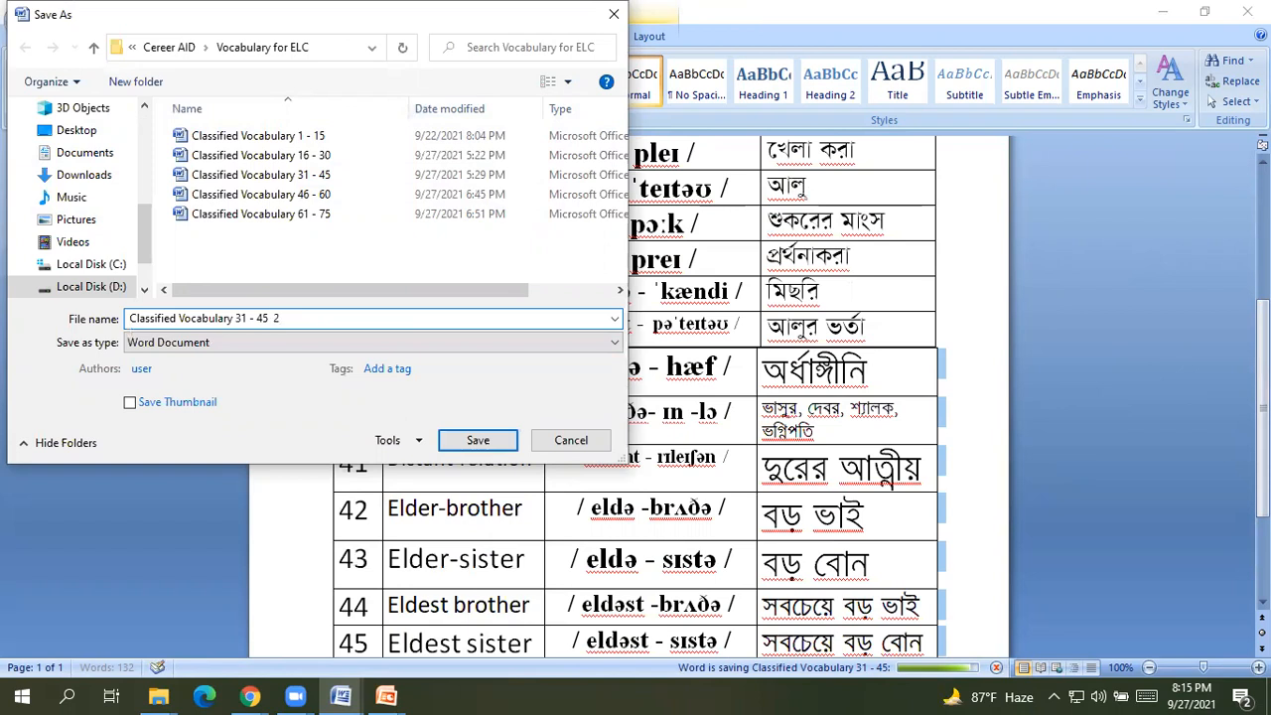
left_click(477, 440)
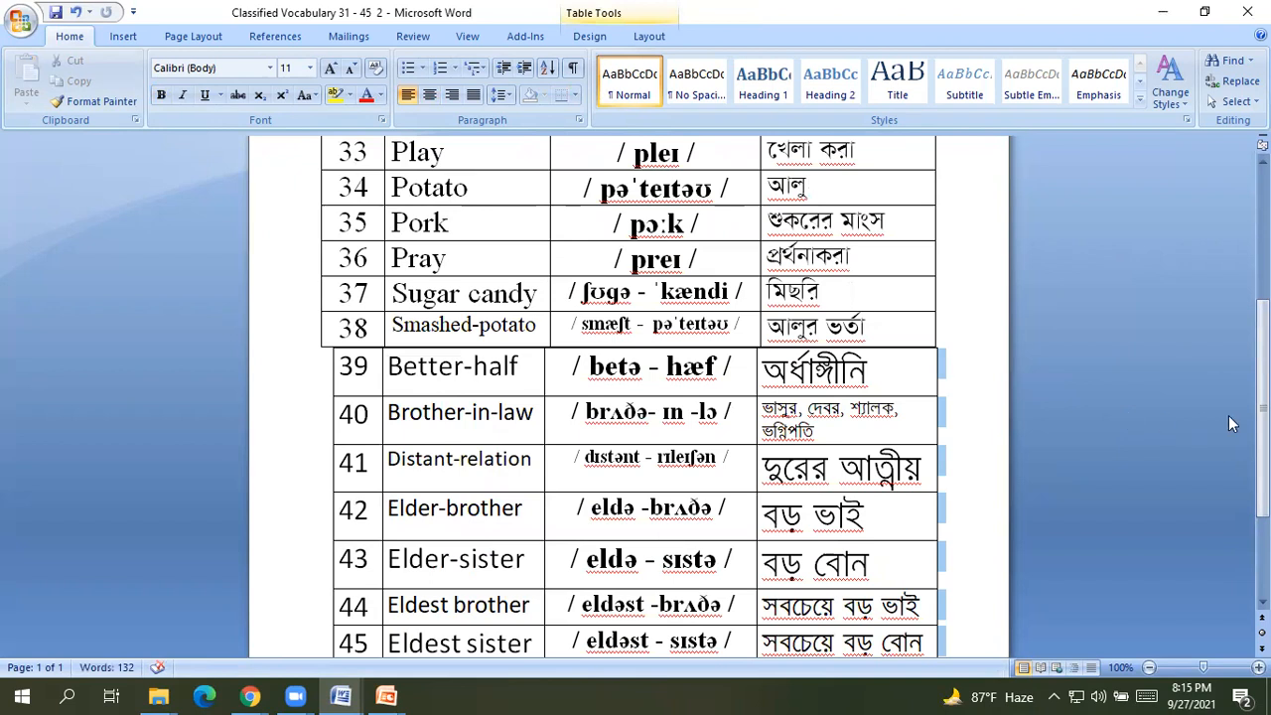
scroll("down", 3)
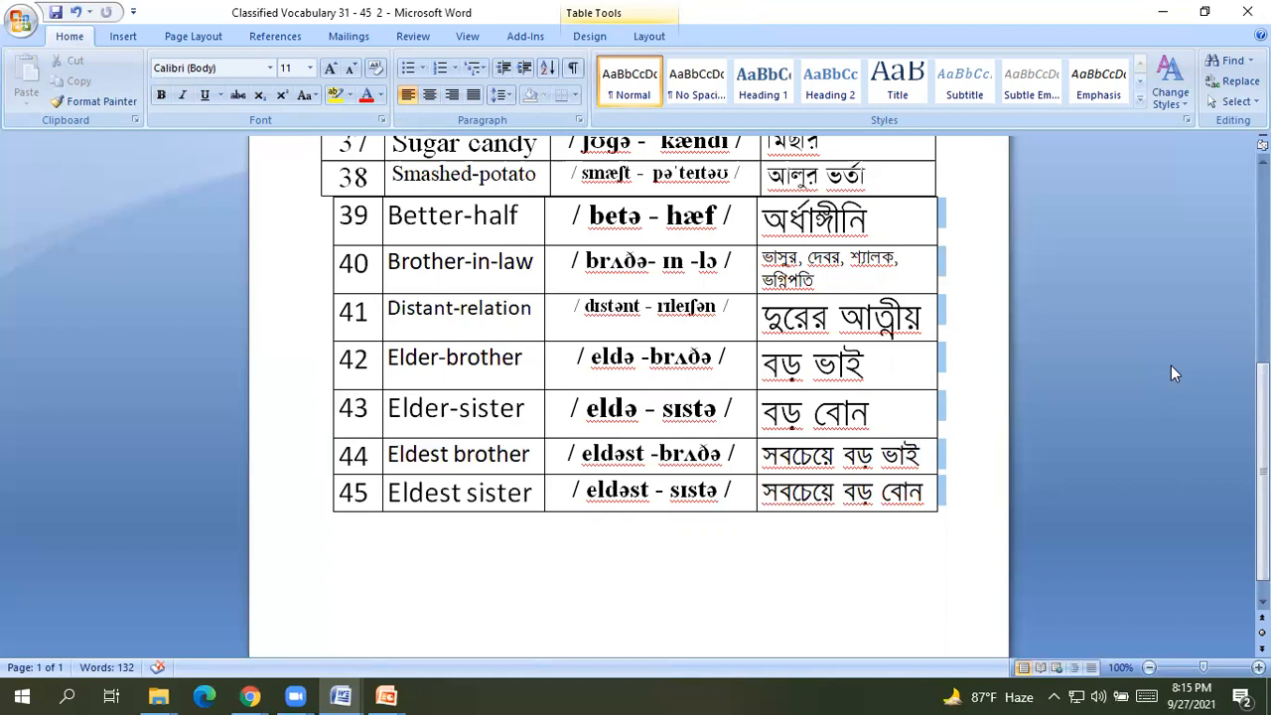
mouse_move(1236, 439)
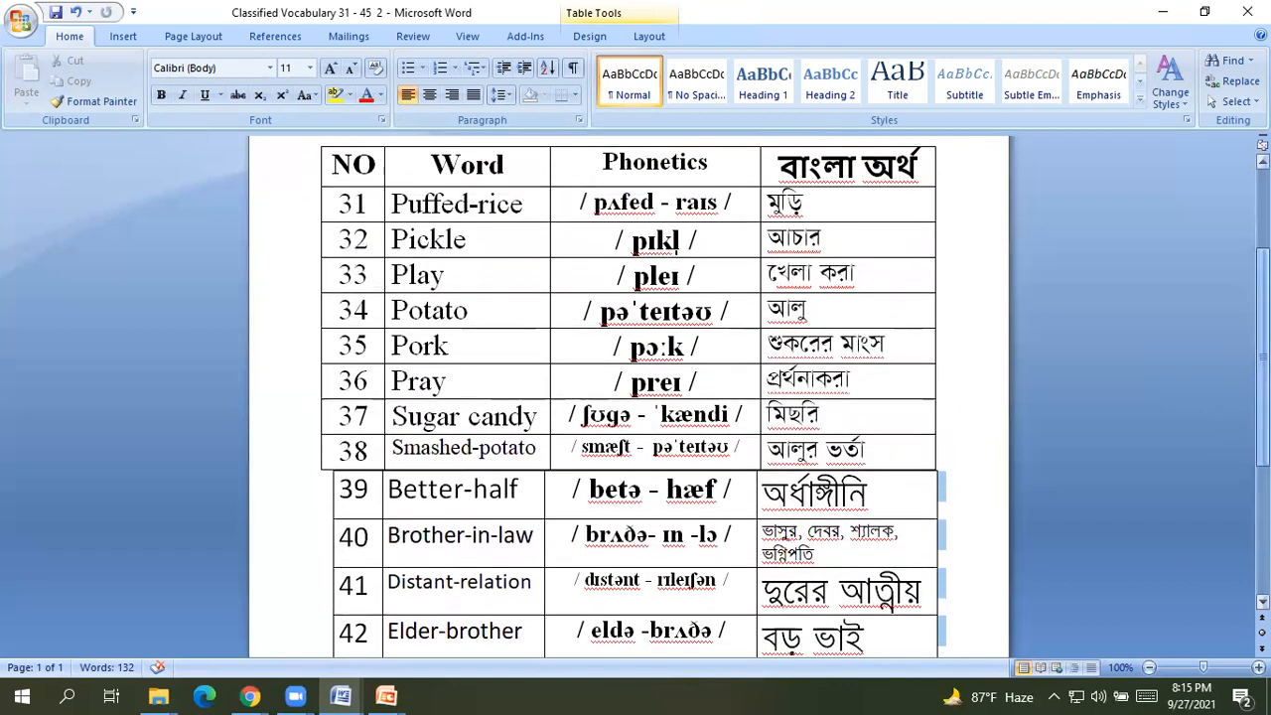
scroll("down", 3)
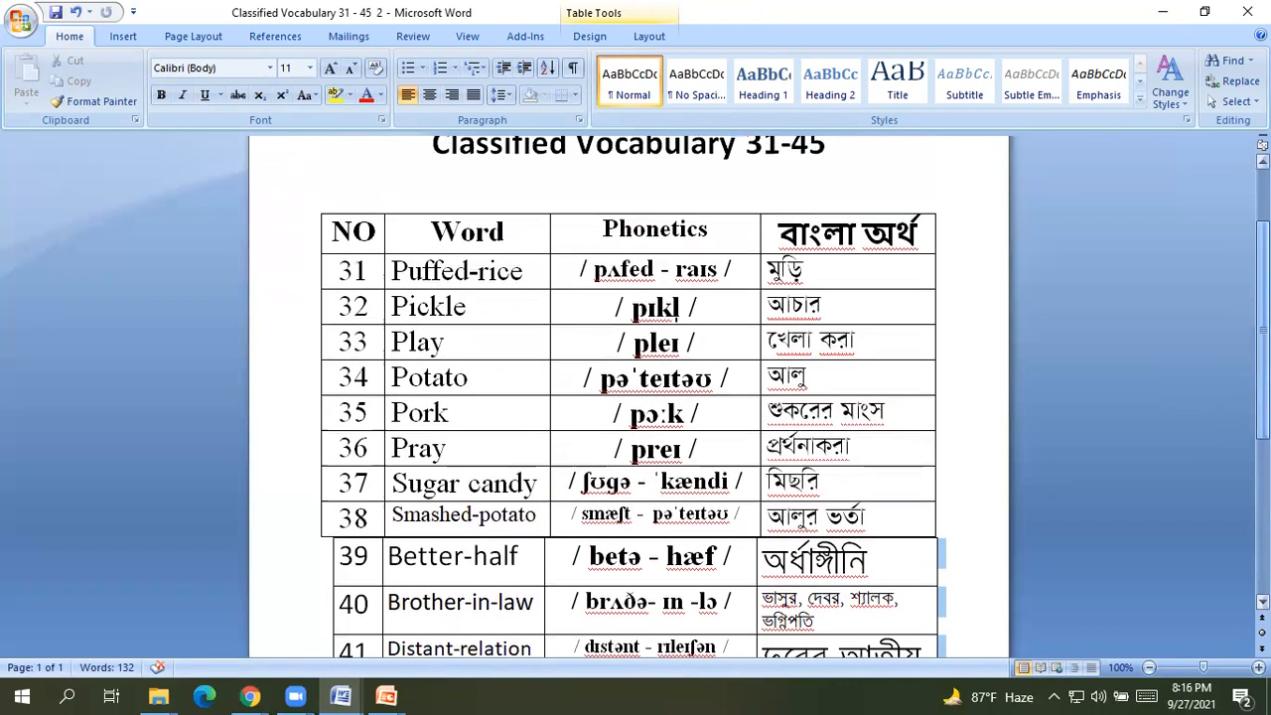
scroll("down", 3)
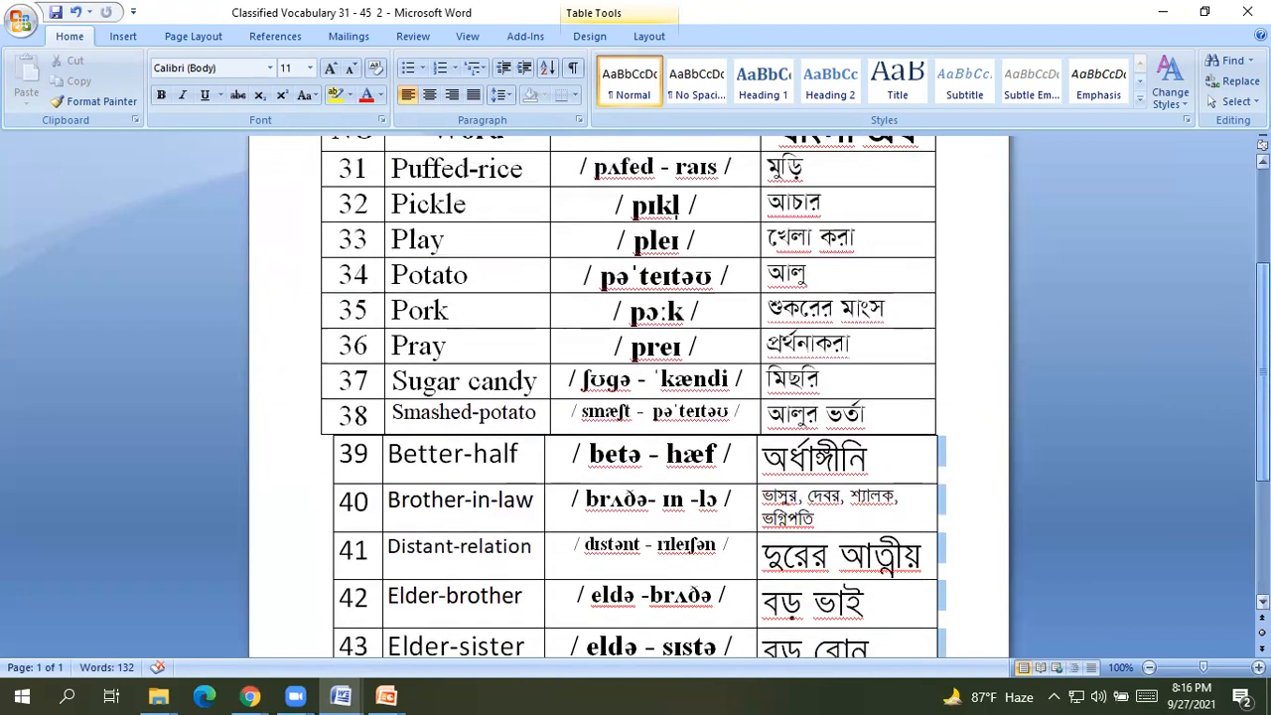
scroll("down", 3)
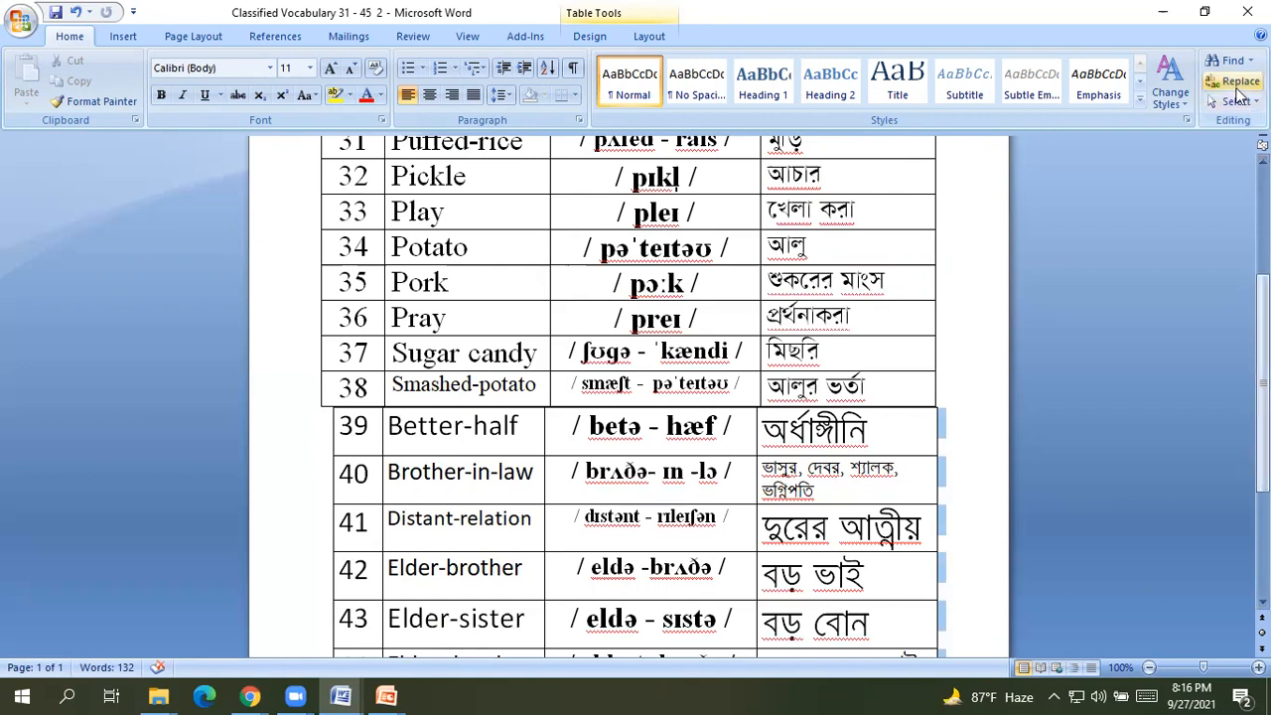
mouse_move(1181, 212)
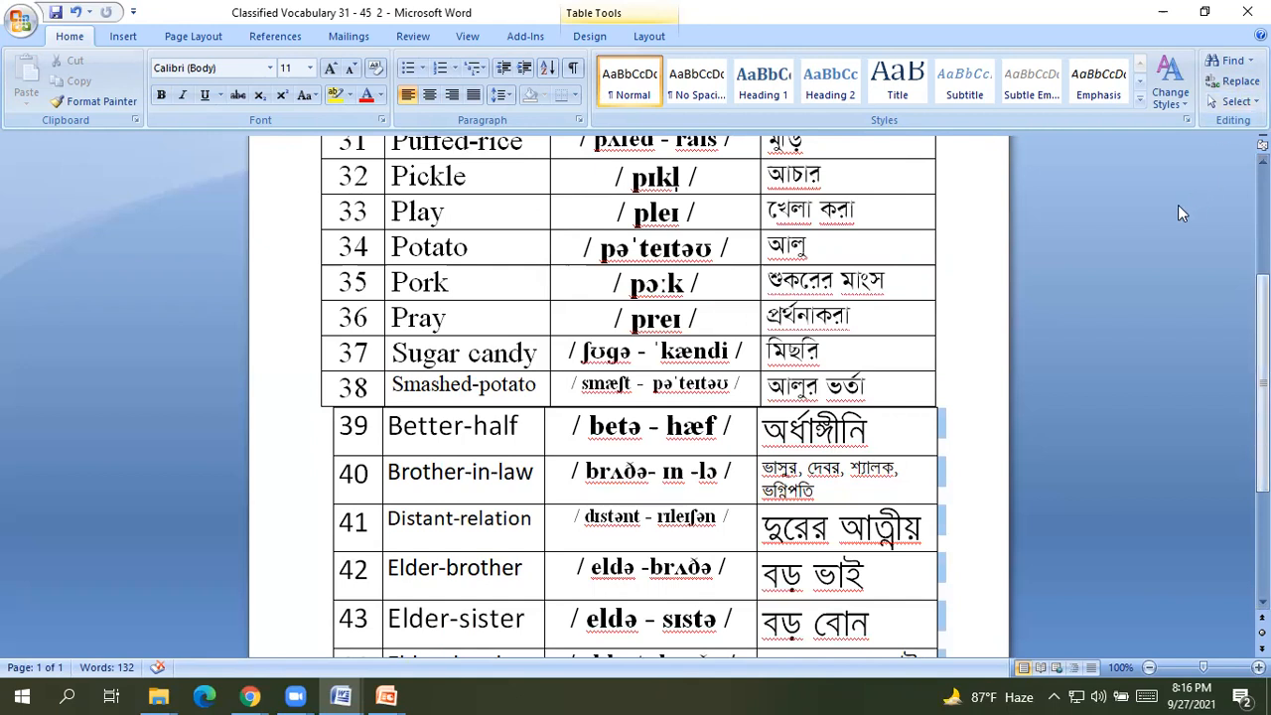